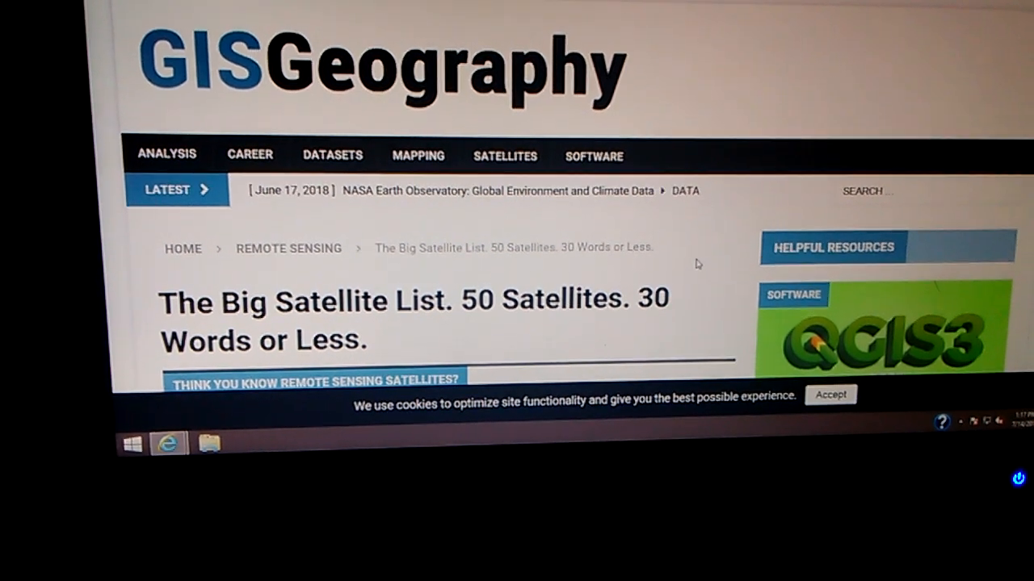
Step: Scroll the Big Satellite List article down to entry 4, Tropical Rainfall Measuring Mission (TRMM)
scroll(down, 3)
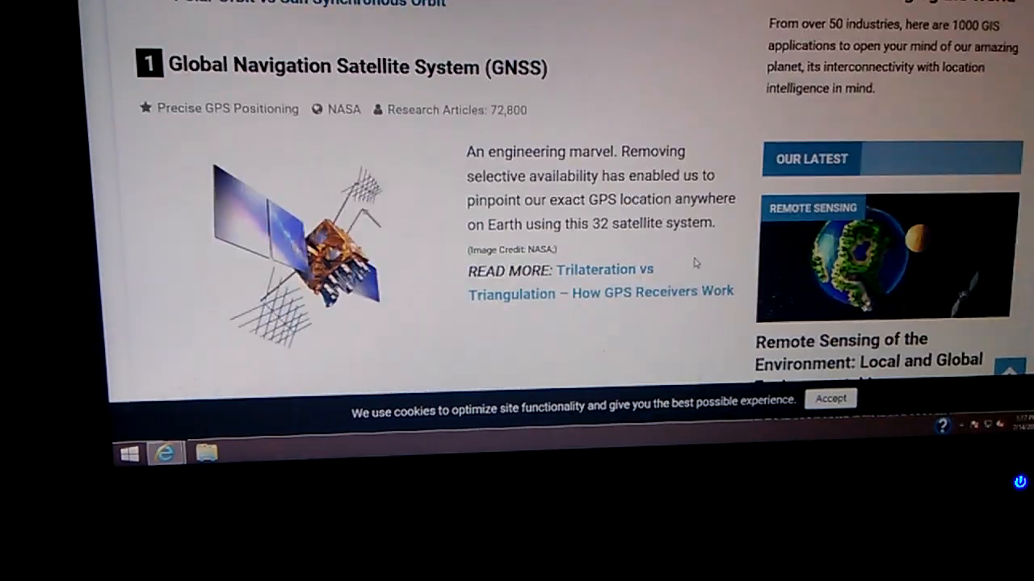
scroll(down, 3)
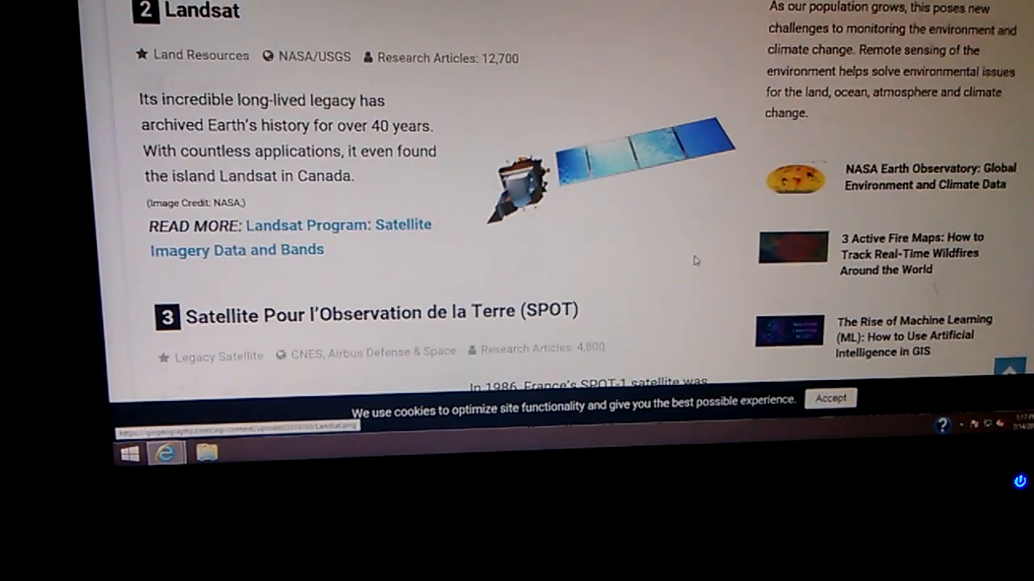
scroll(down, 3)
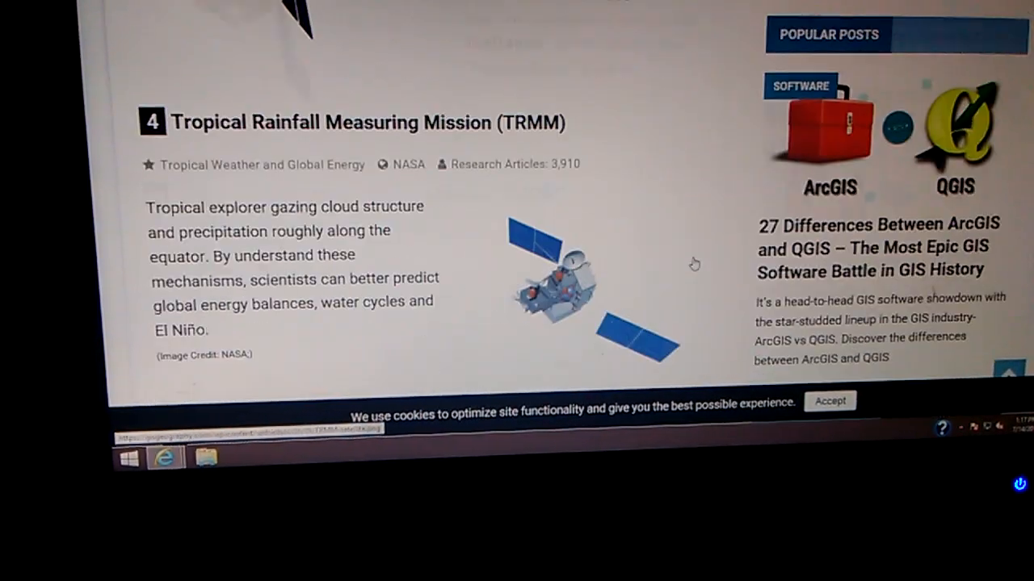
scroll(down, 3)
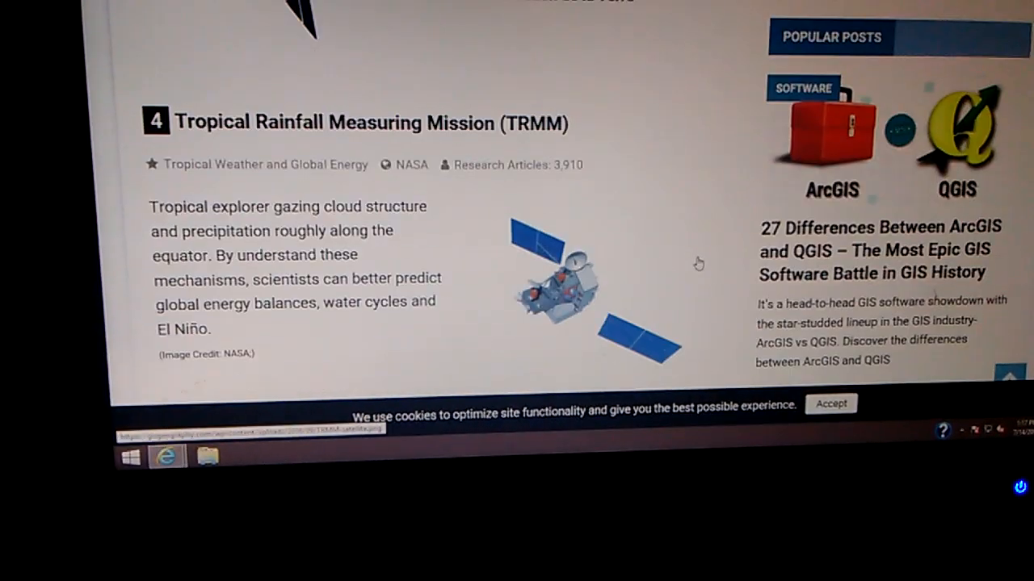
scroll(down, 3)
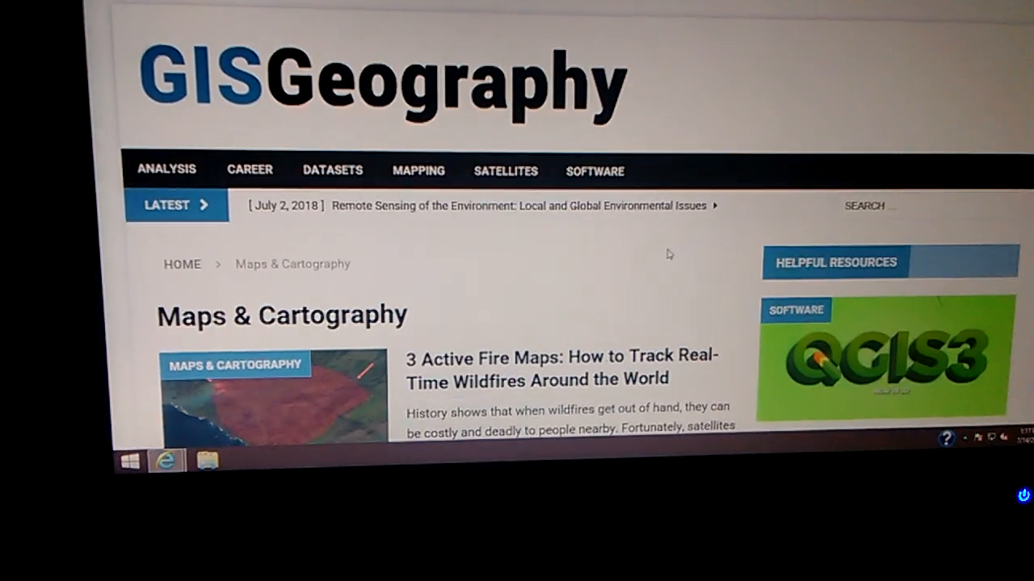
Step: Scroll down the Maps & Cartography category page toward the web maps article
scroll(down, 3)
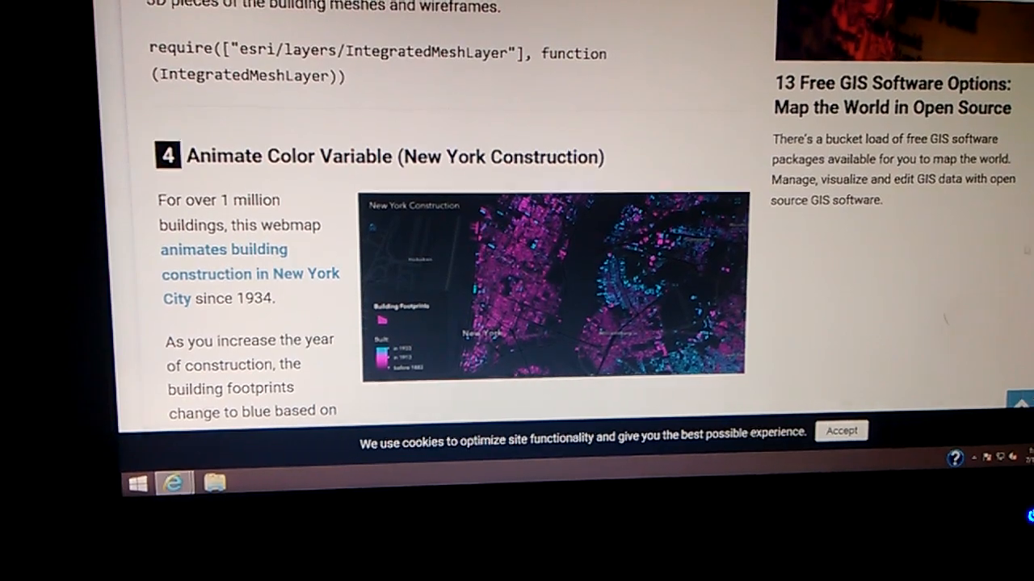
Step: Scroll the Esri JavaScript API Examples article from its introduction down to section 4, Animate Color Variable
scroll(down, 3)
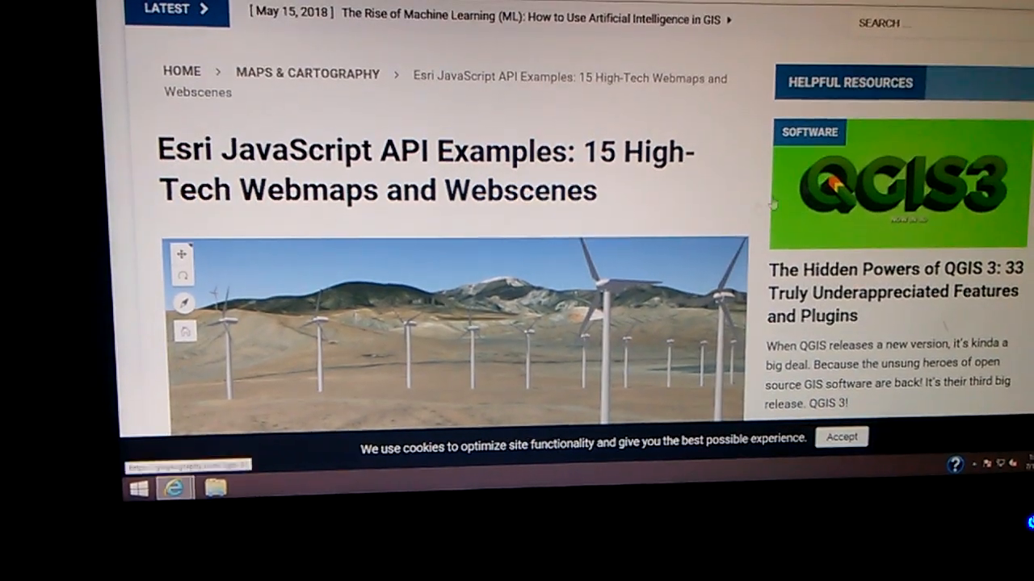
scroll(down, 3)
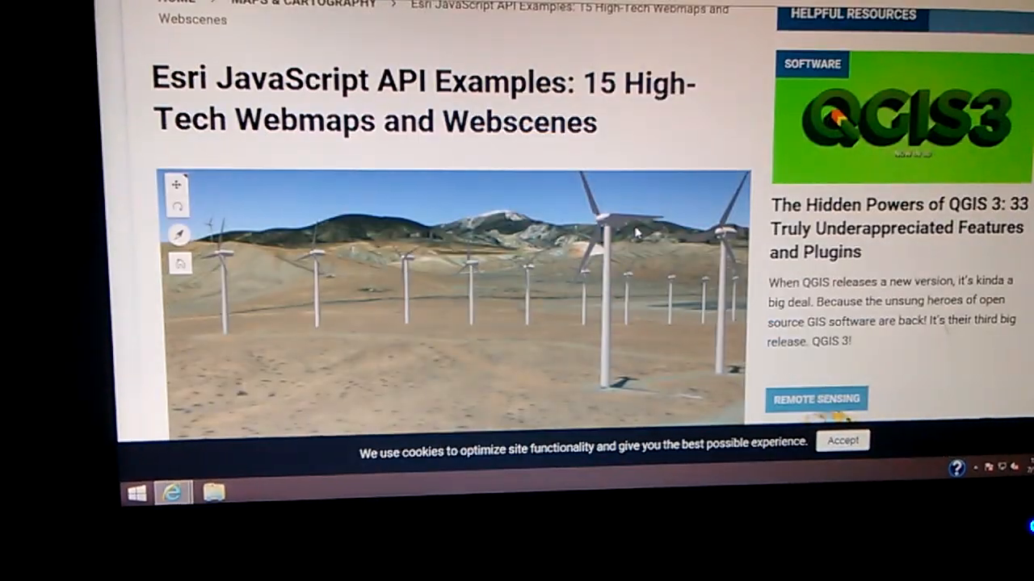
scroll(down, 3)
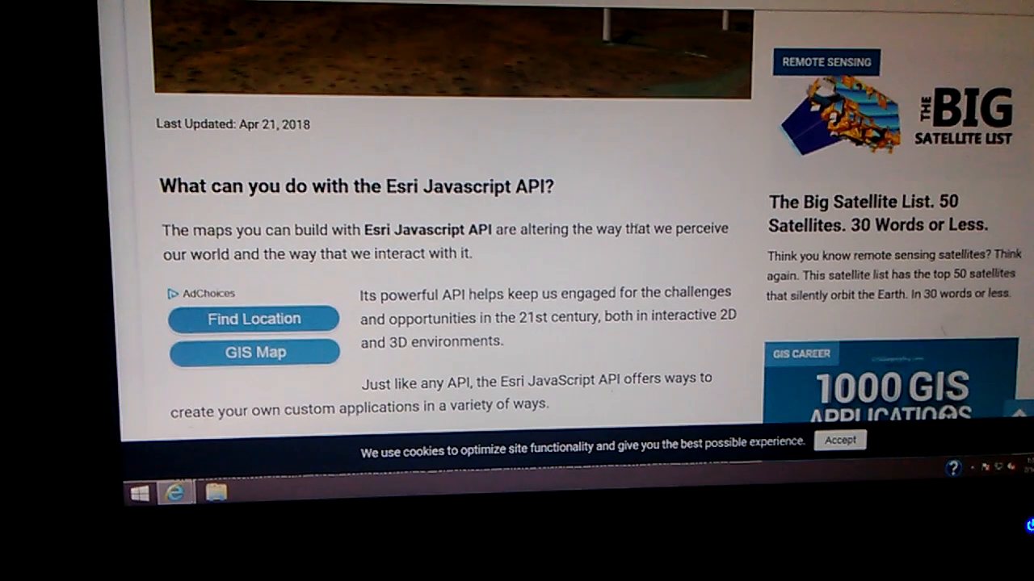
scroll(down, 3)
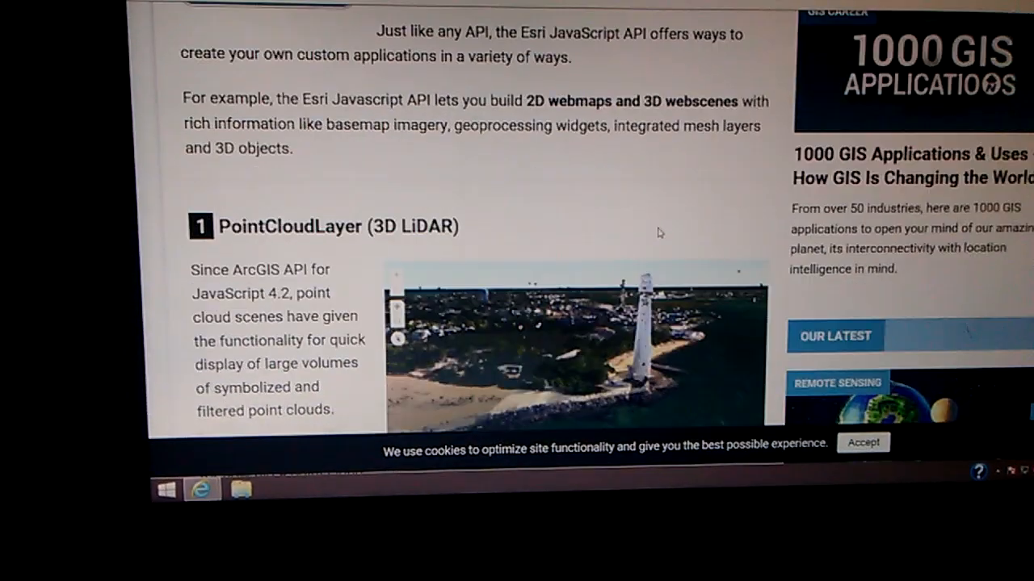
scroll(down, 3)
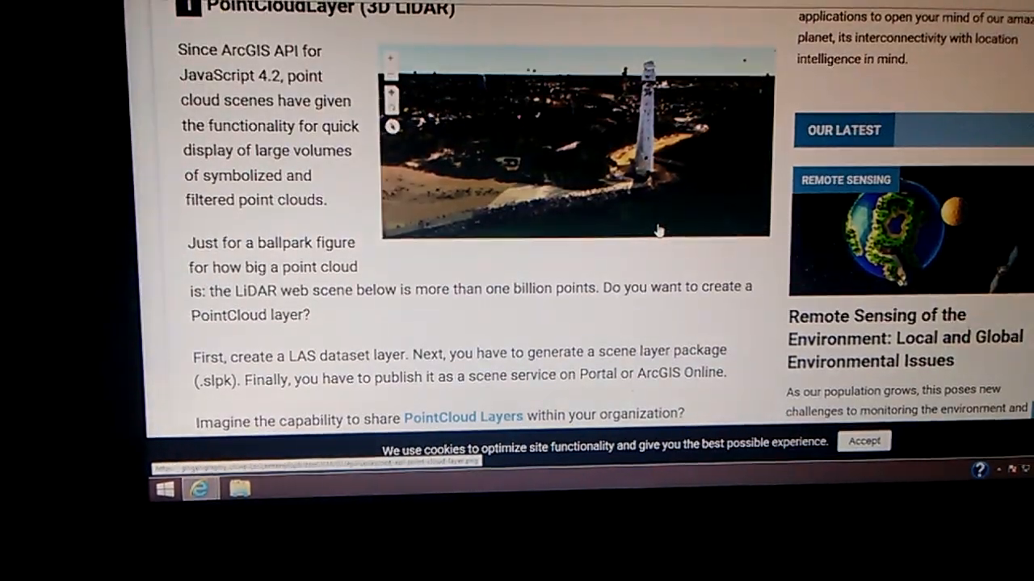
scroll(down, 3)
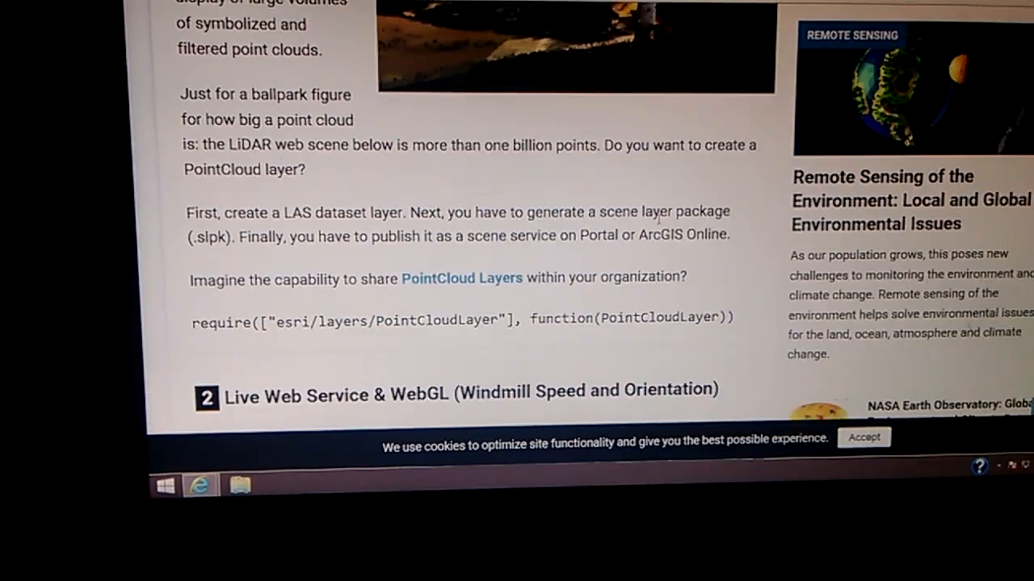
scroll(down, 3)
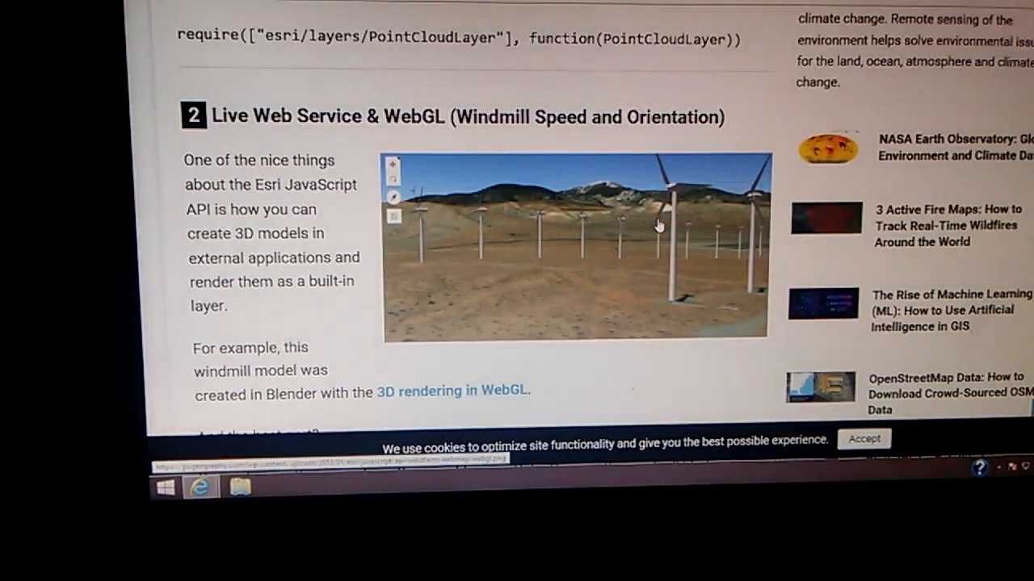
scroll(down, 3)
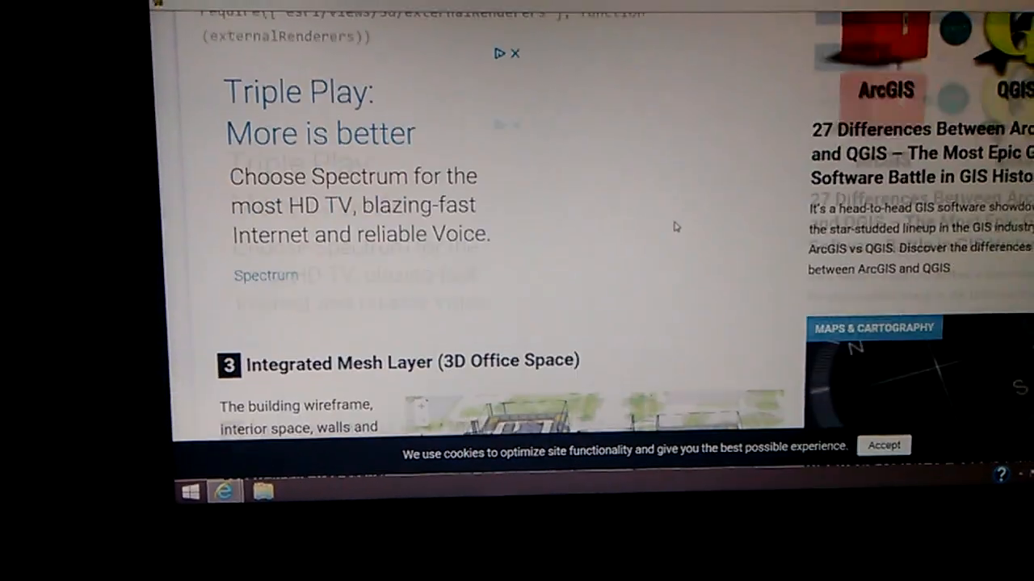
scroll(down, 3)
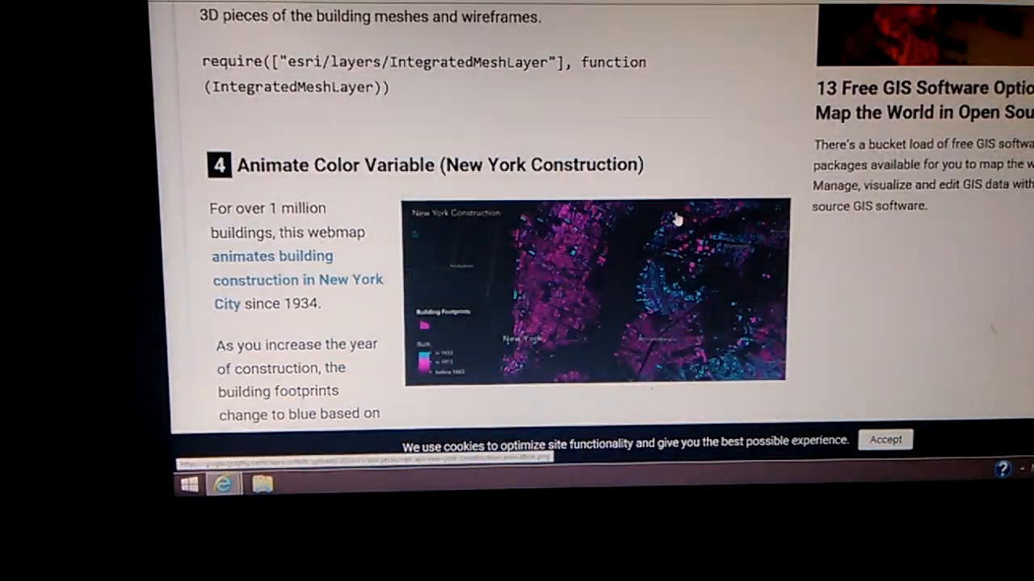
scroll(down, 3)
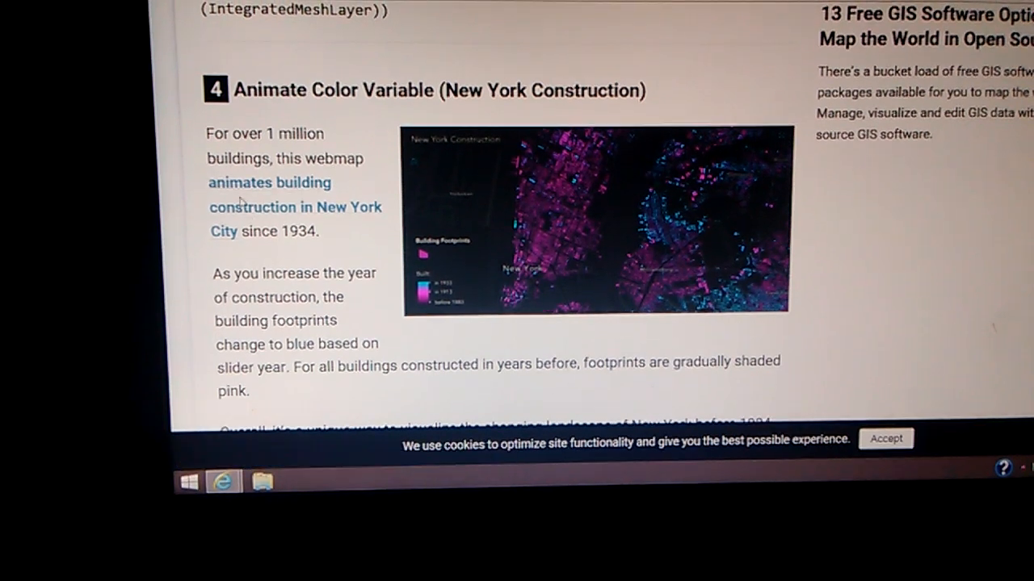
mouse_move(266, 208)
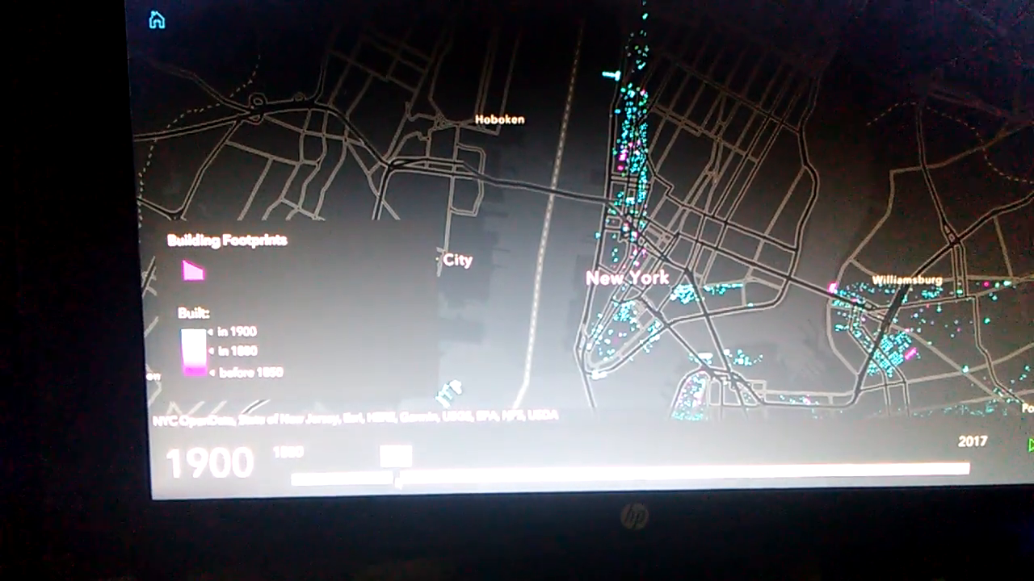
Step: Drag the year slider from 1900 to about 1935 so more building footprints appear
drag(395, 459, 414, 459)
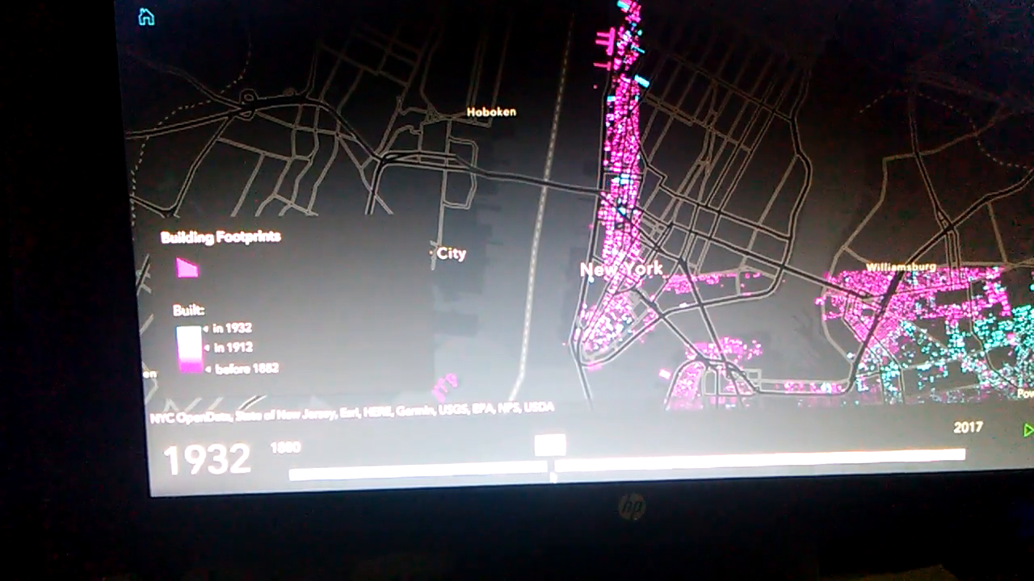
drag(546, 446, 565, 445)
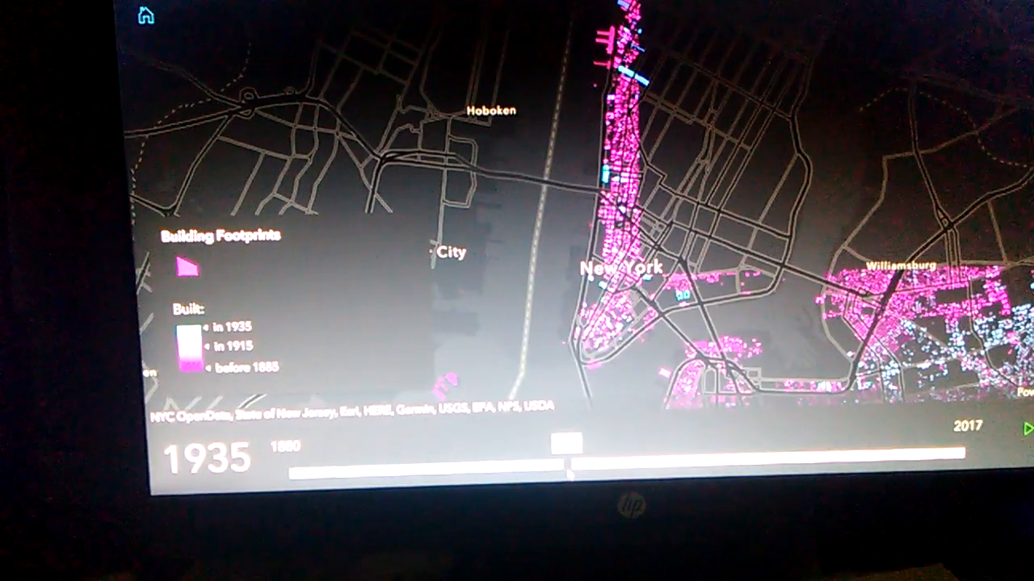